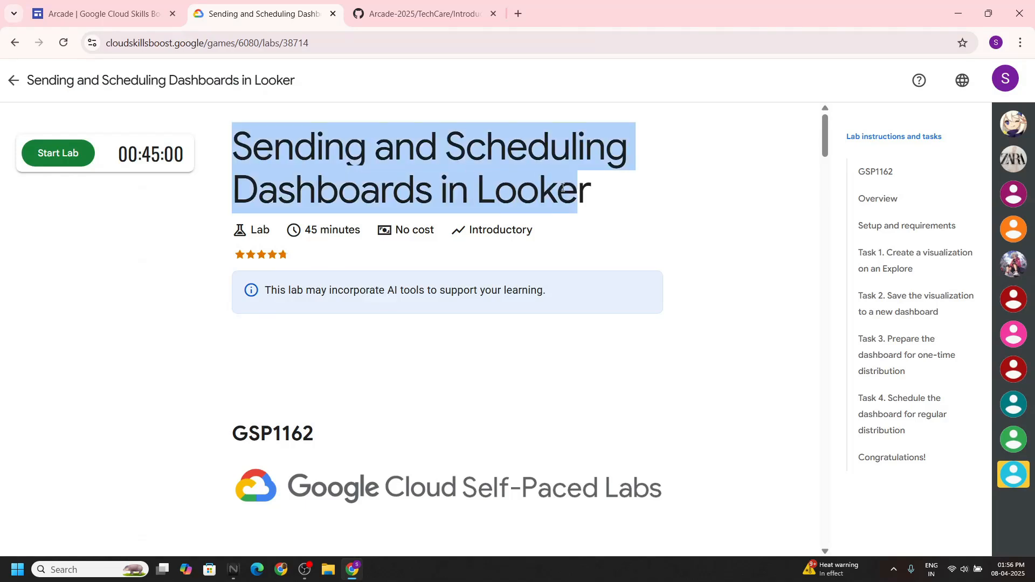
# - Start the lab and bring up the context menu on the Open Looker link
pyautogui.click(58, 154)
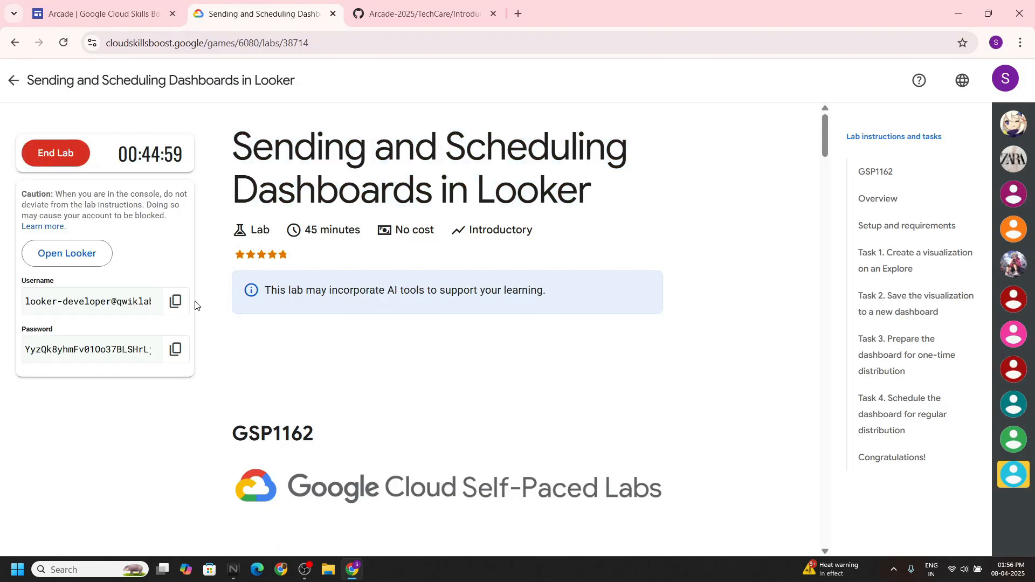
pyautogui.rightClick(66, 252)
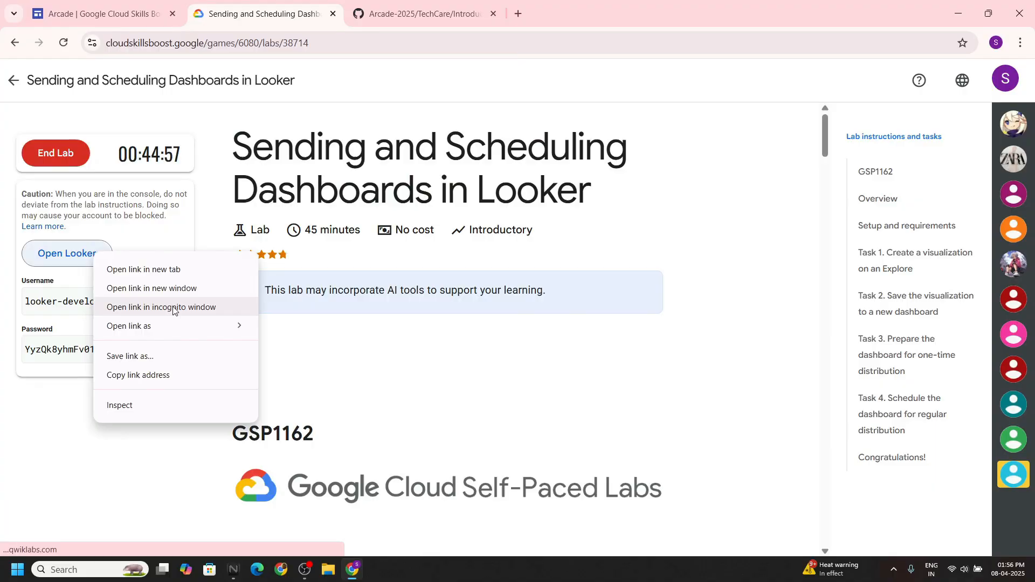
# - Open Looker in an incognito window and log in with the lab password
pyautogui.click(161, 307)
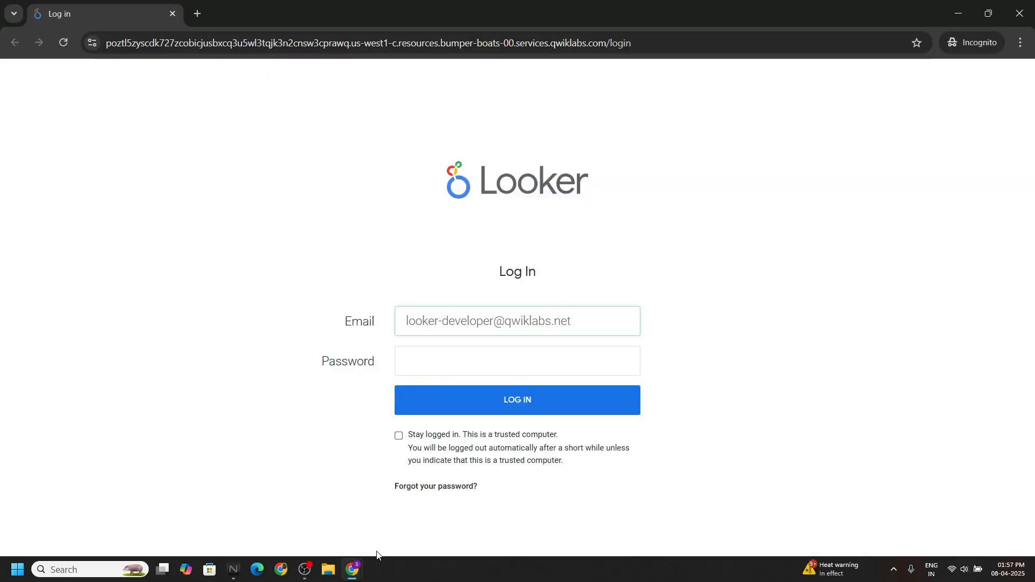
pyautogui.click(265, 13)
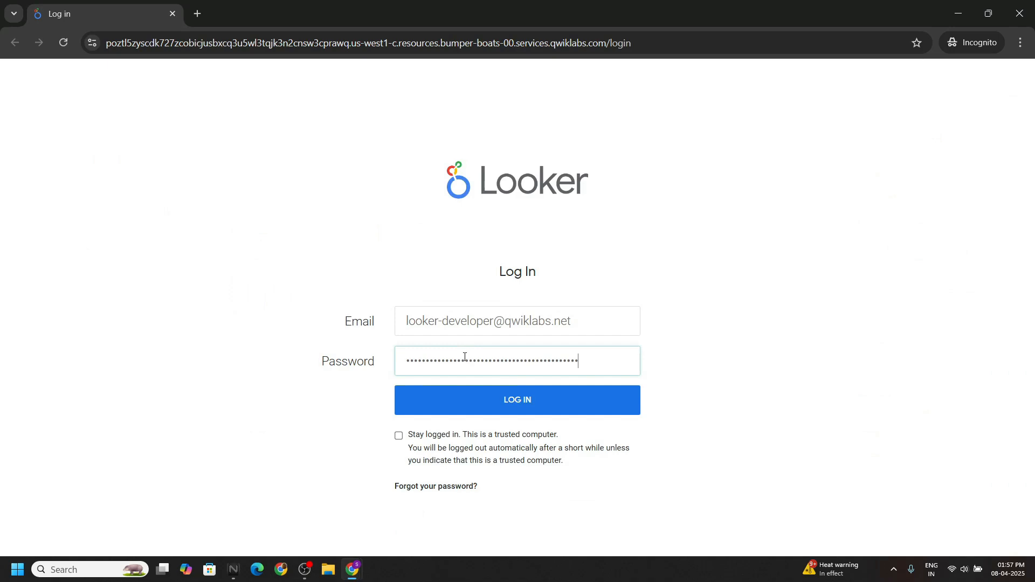
pyautogui.click(517, 399)
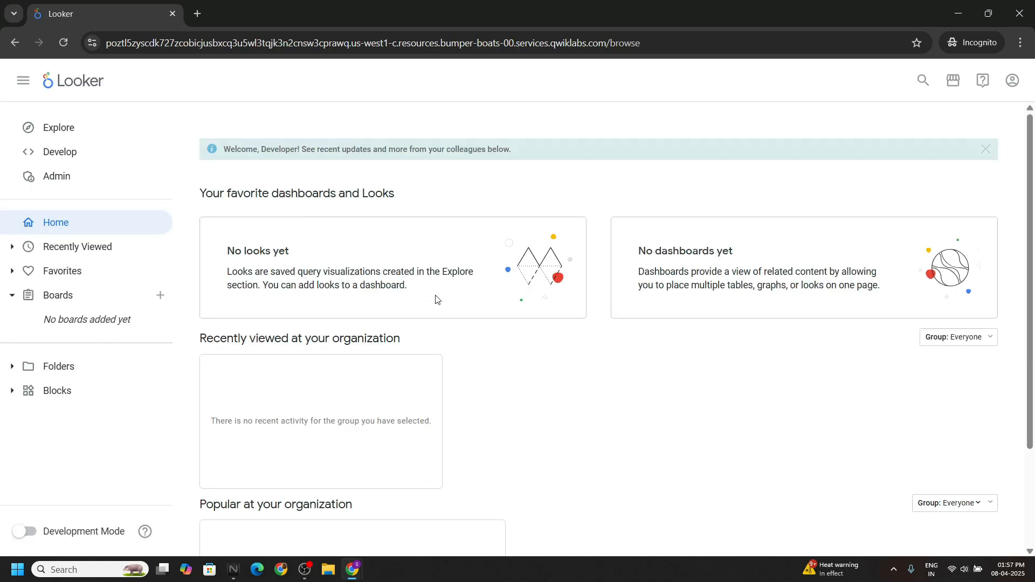
# - Open the Order Items explore under E-Commerce Training from the Explore list
pyautogui.click(59, 127)
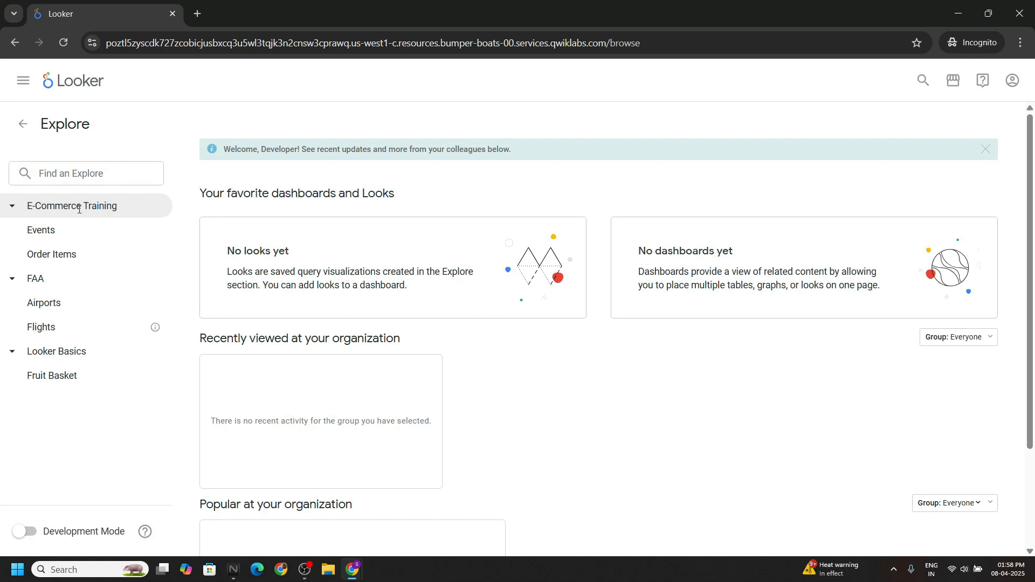
pyautogui.click(52, 255)
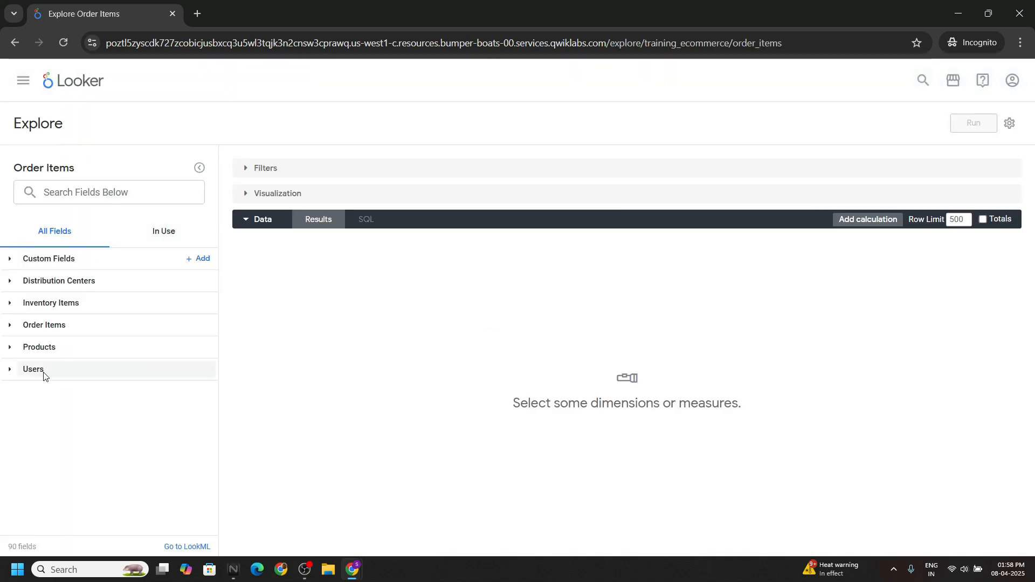
# - Query Users City and Users Count sorted by count descending and run it for the top 10 cities
pyautogui.click(33, 369)
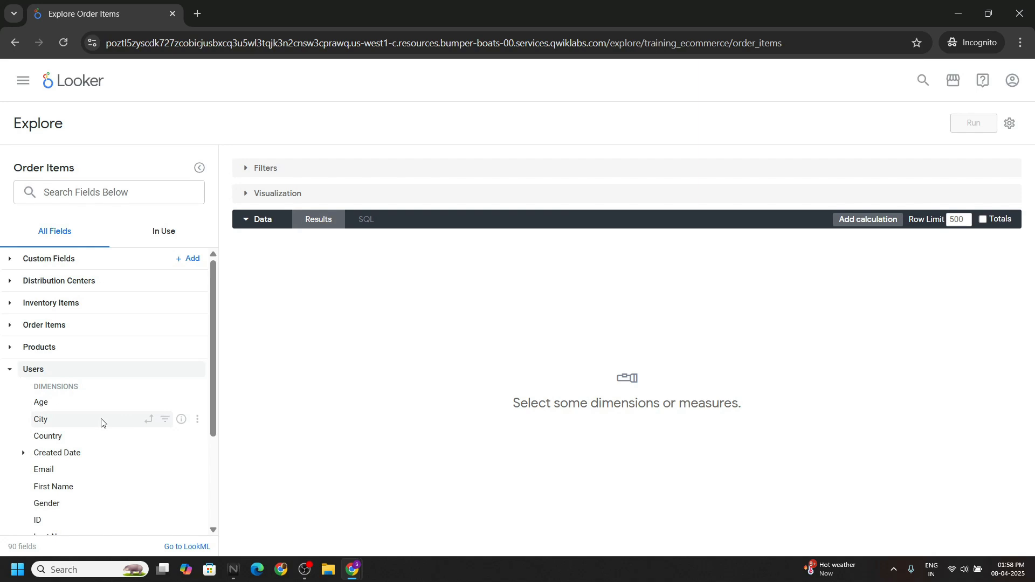
pyautogui.click(40, 419)
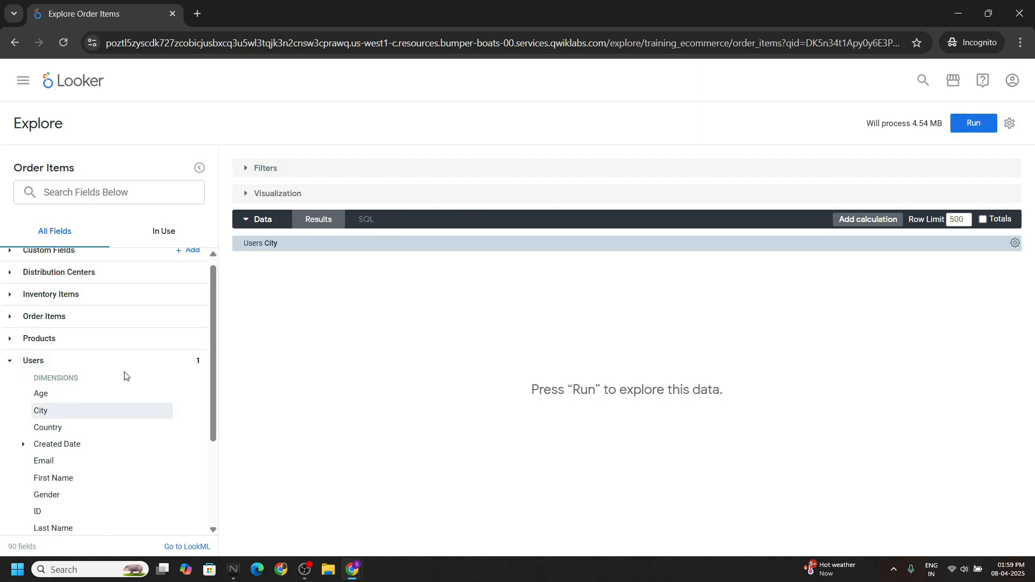
pyautogui.scroll(-3)
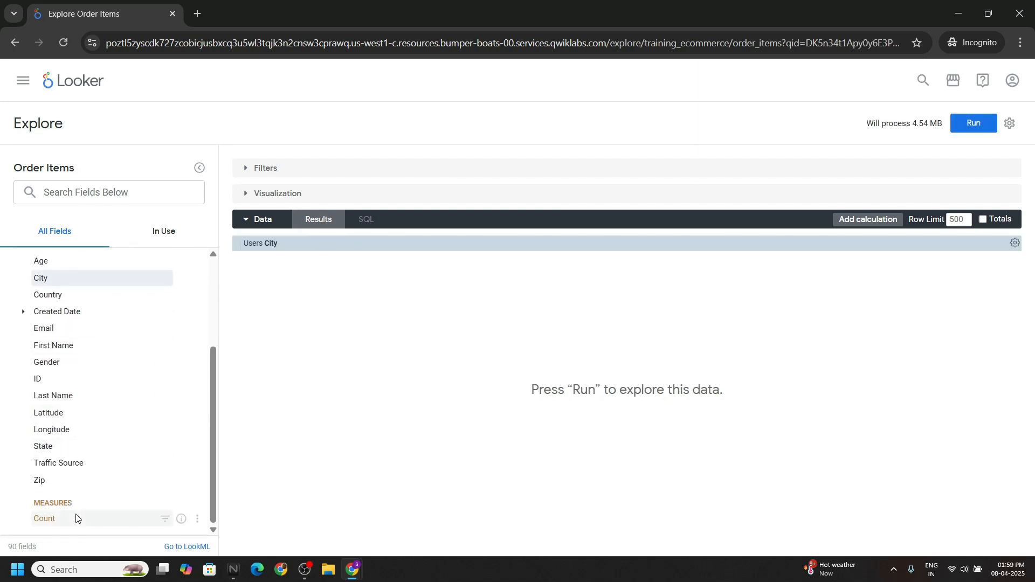
pyautogui.click(44, 519)
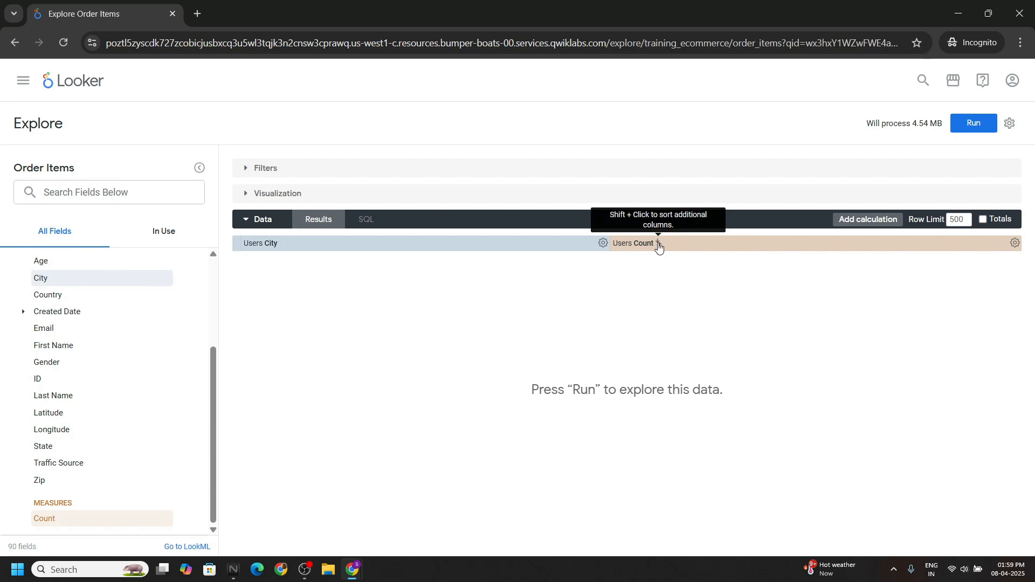
pyautogui.click(631, 243)
pyautogui.write('10')
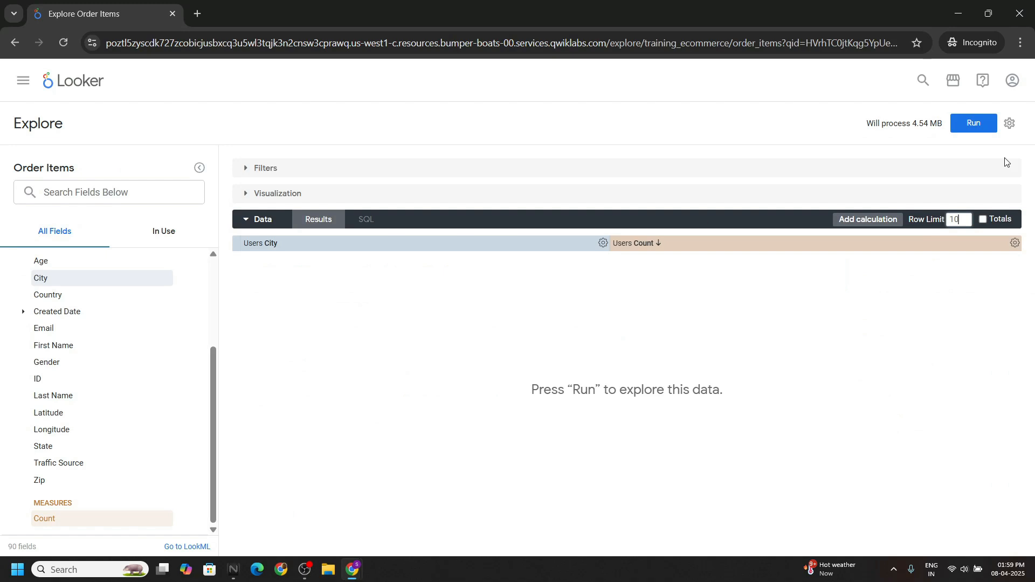
pyautogui.click(973, 123)
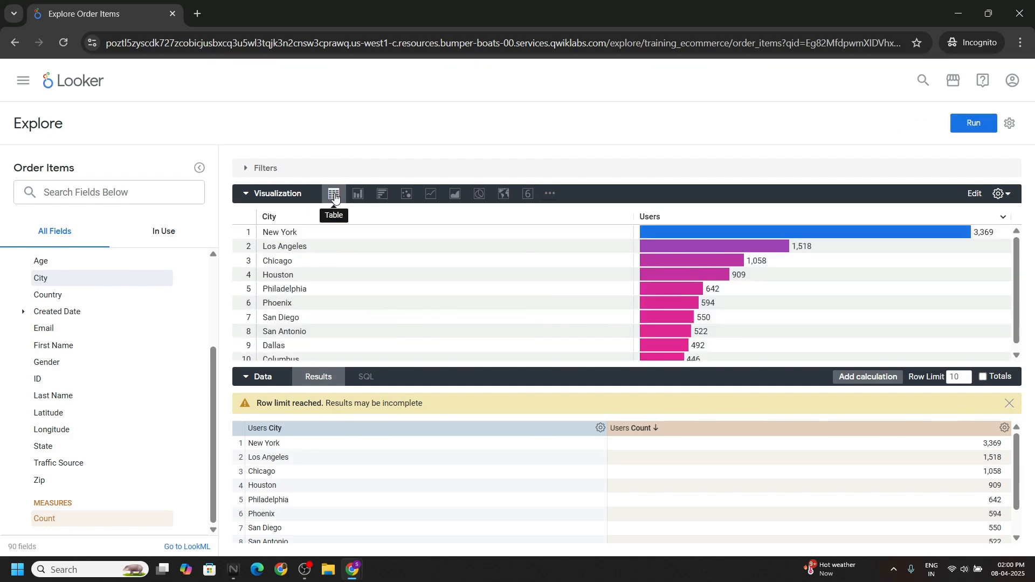
pyautogui.moveTo(369, 564)
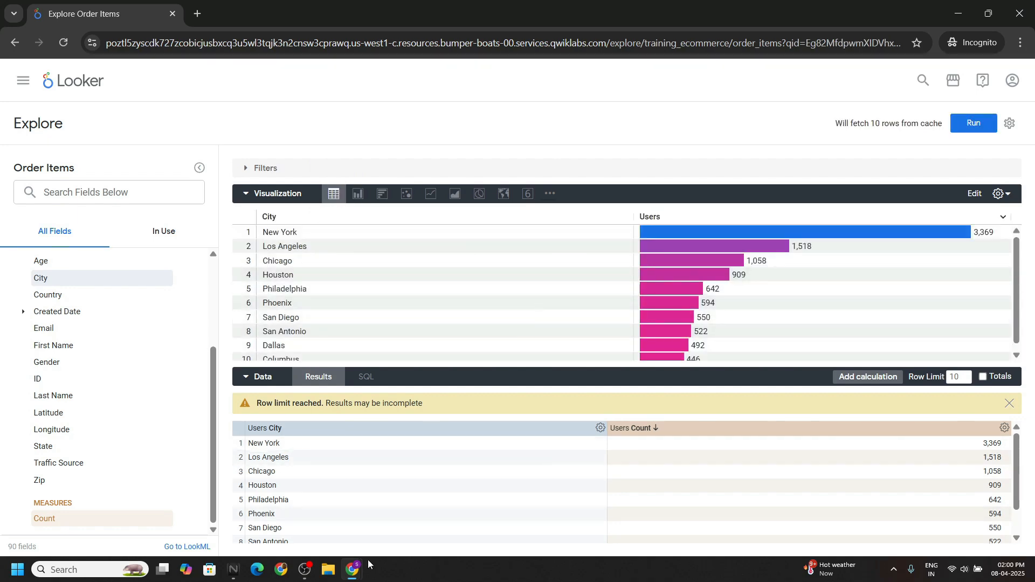
# - Return to the lab tab and run Check my progress for Task 1
pyautogui.click(264, 13)
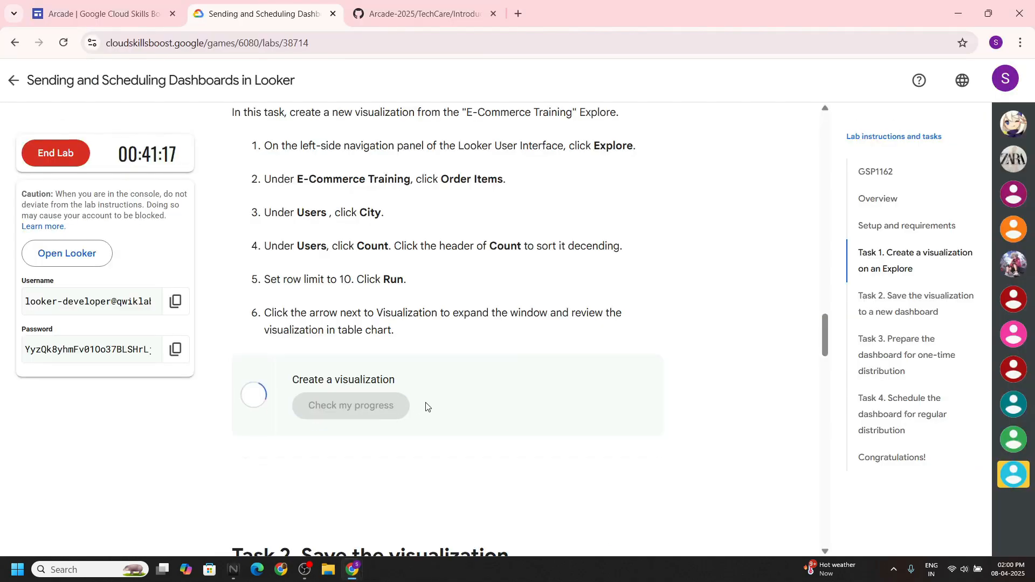
pyautogui.scroll(-3)
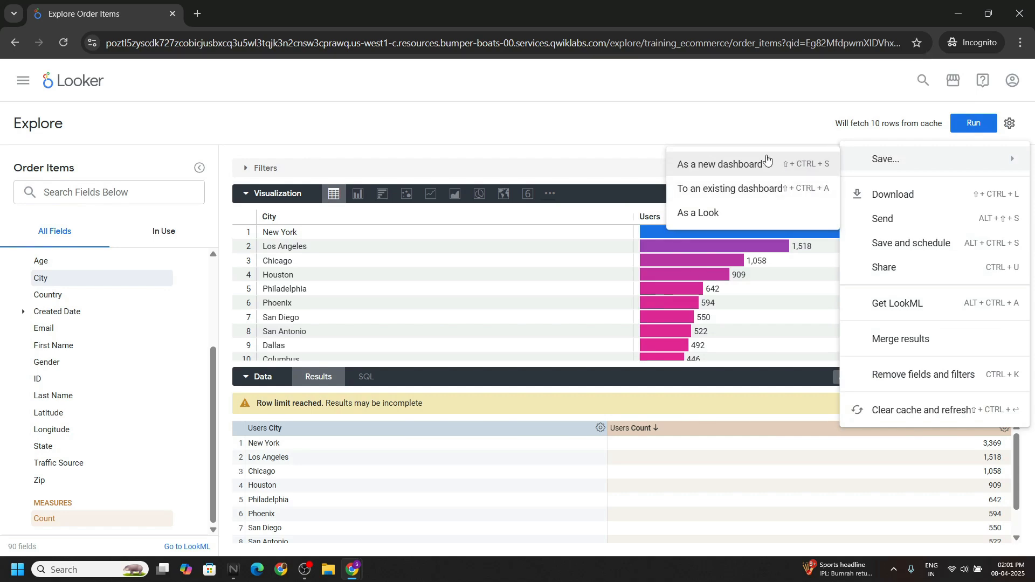
# - Save the query as a new dashboard 'Users count per City' in the Developer Student folder
pyautogui.click(725, 163)
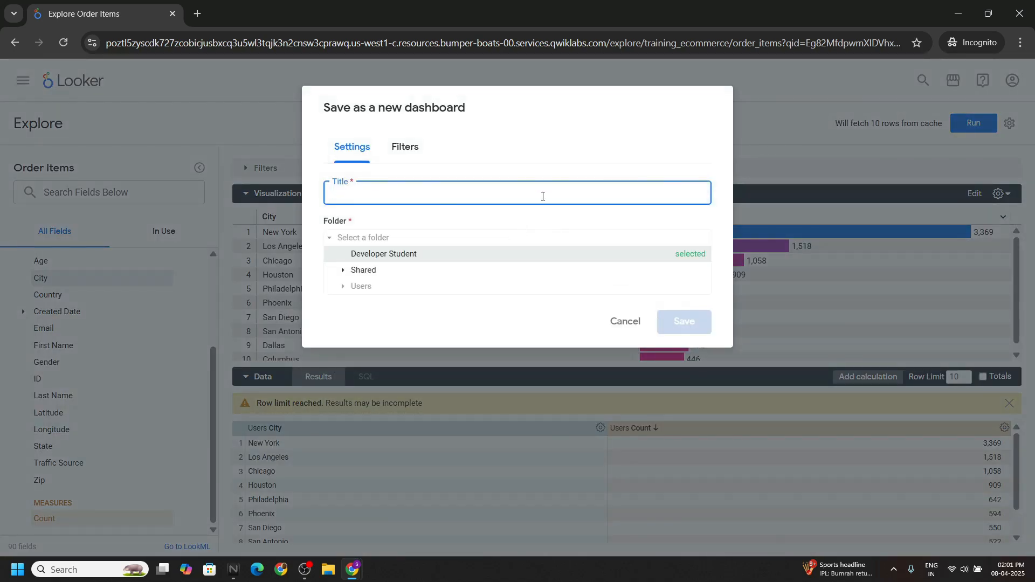
pyautogui.write('Users count per City')
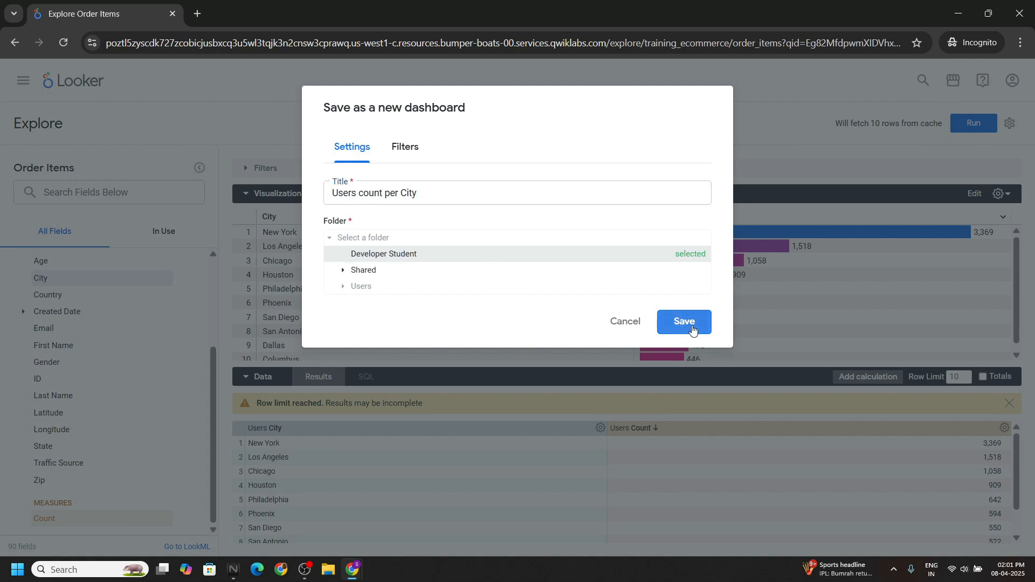
pyautogui.click(684, 323)
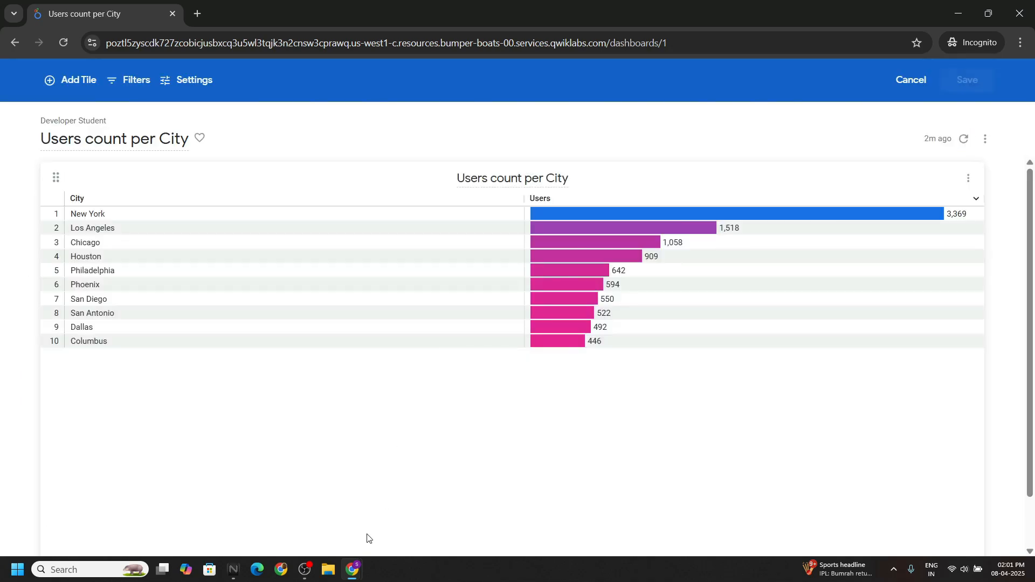
pyautogui.click(264, 13)
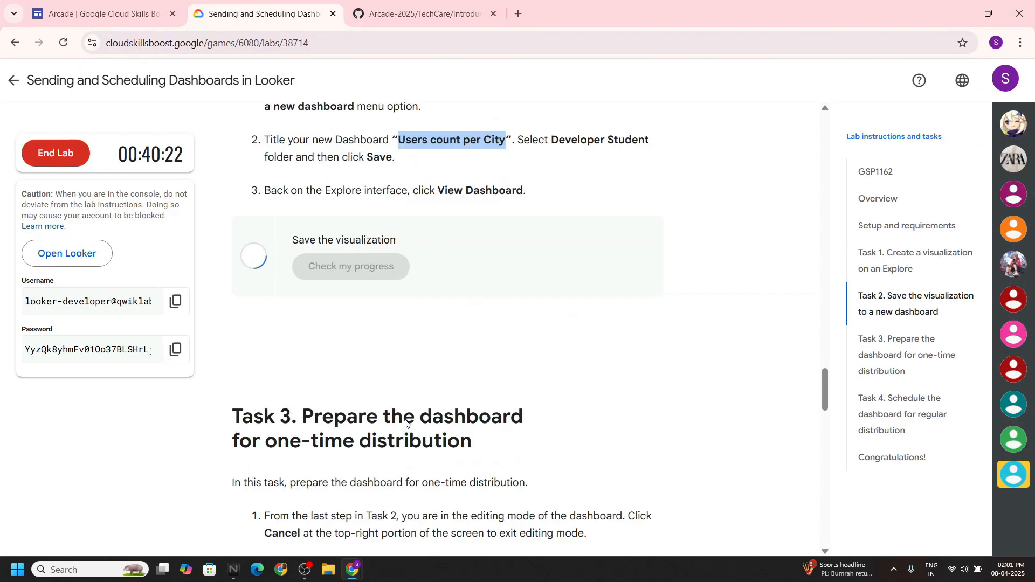